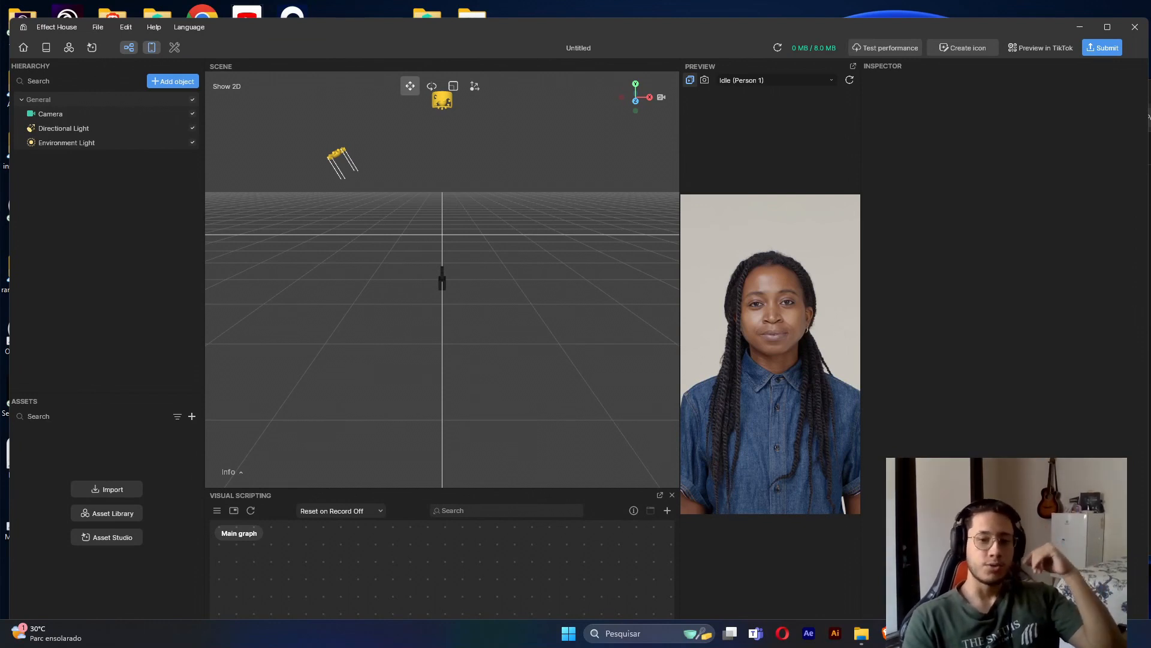
pyautogui.moveTo(1018, 36)
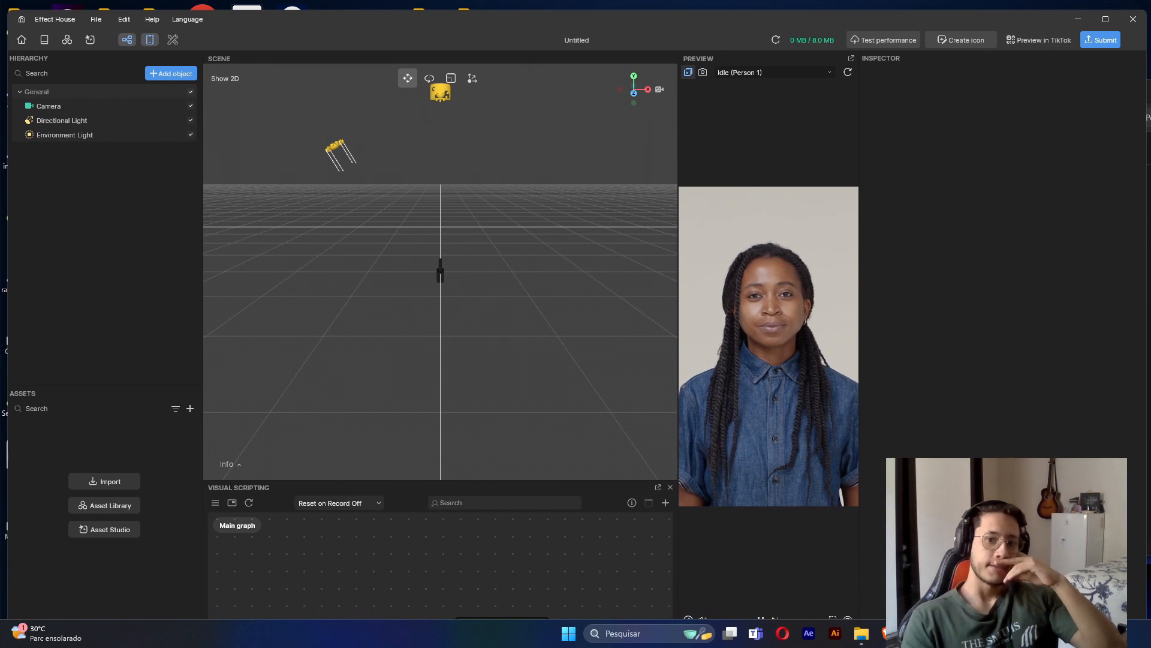
# - Add two 2D images named bg and image, giving them the Background Texture gradient
pyautogui.rightClick(124, 213)
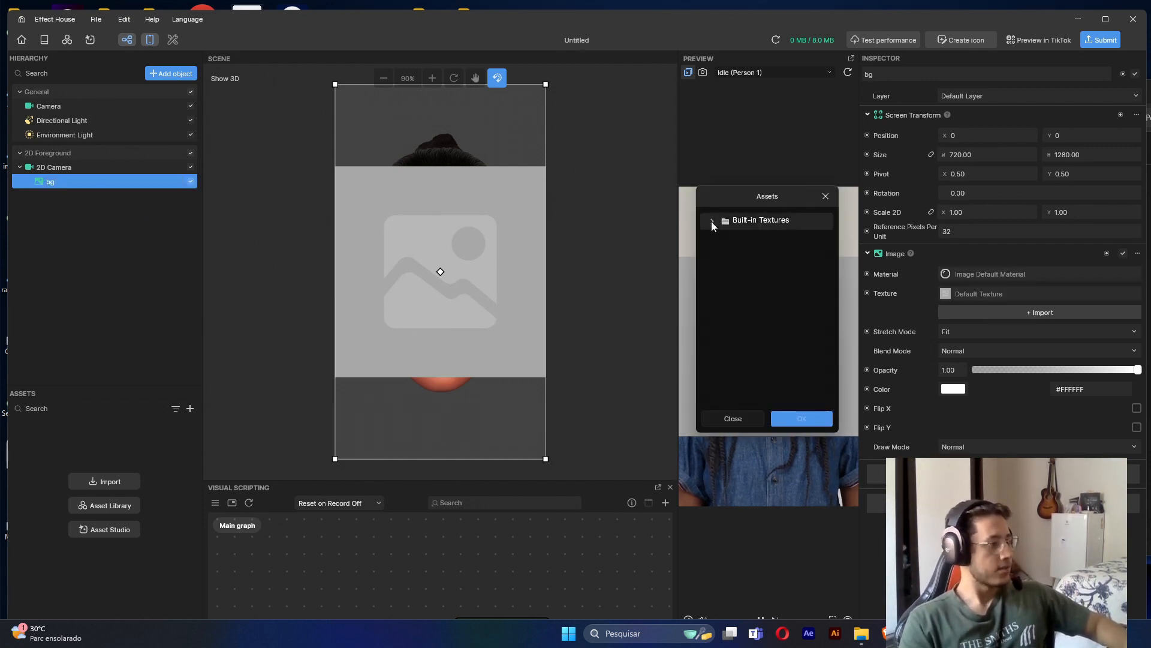
pyautogui.click(802, 418)
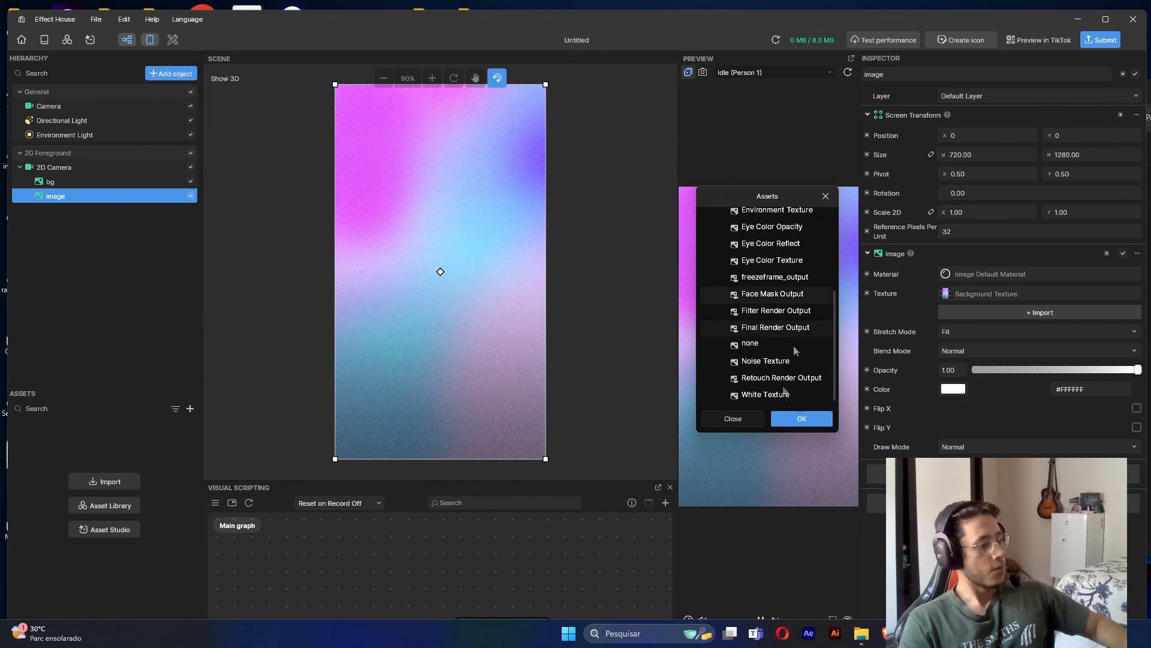
# - Give image the White Texture and the imported Chroma Key shader material
pyautogui.click(801, 418)
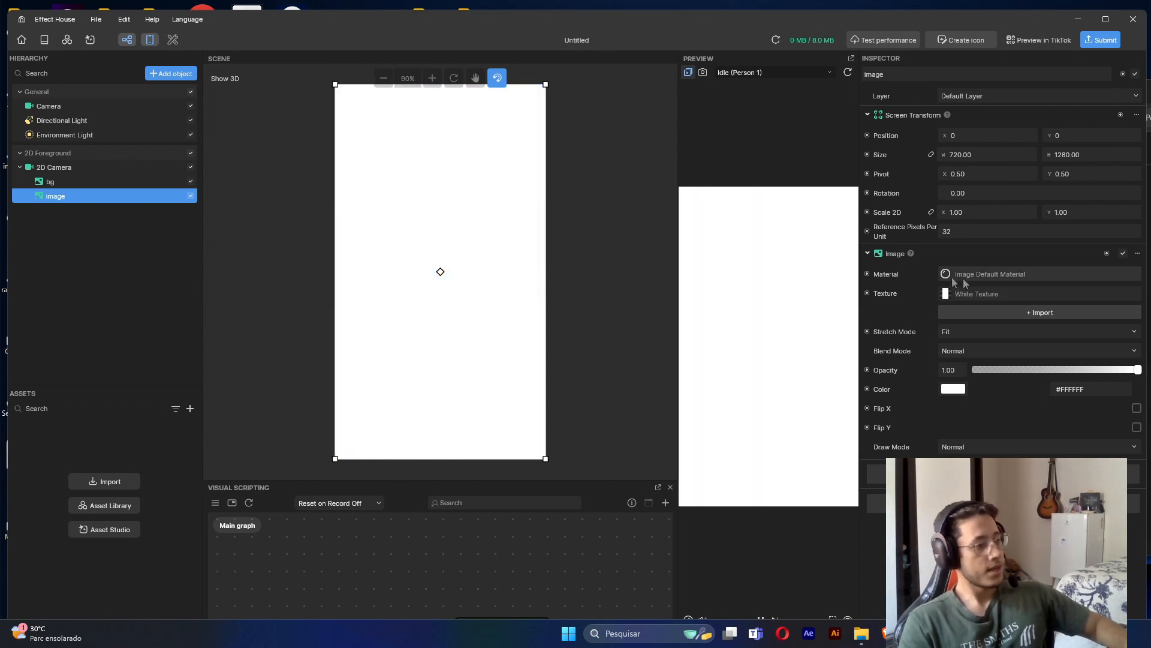
pyautogui.moveTo(958, 280)
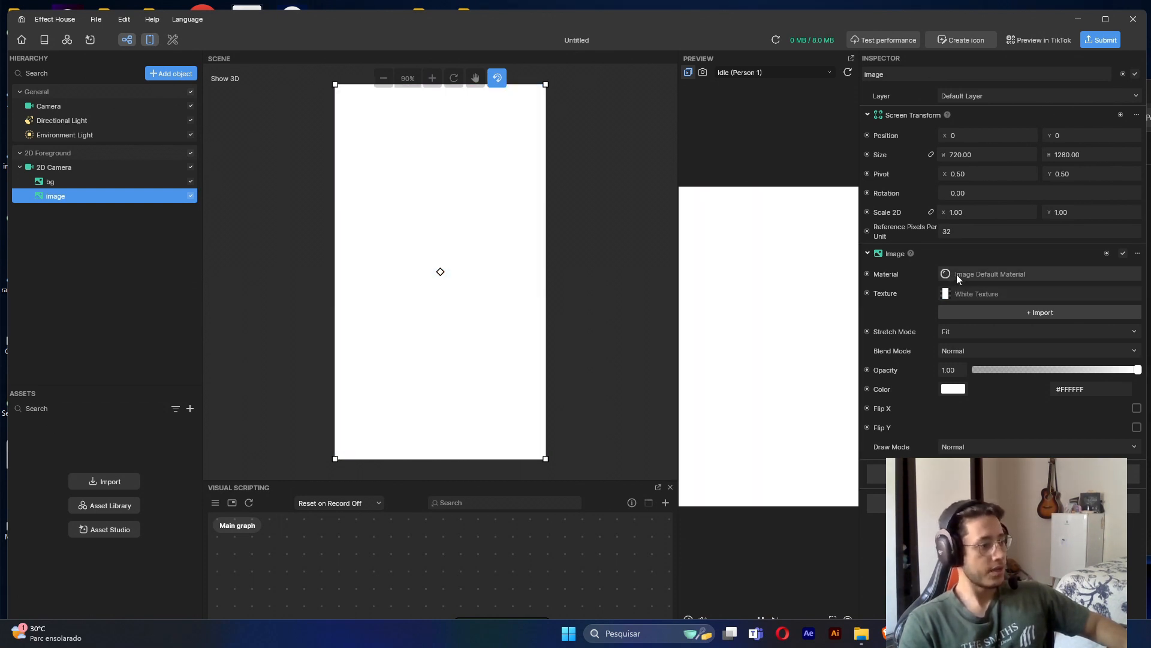
pyautogui.moveTo(110, 481)
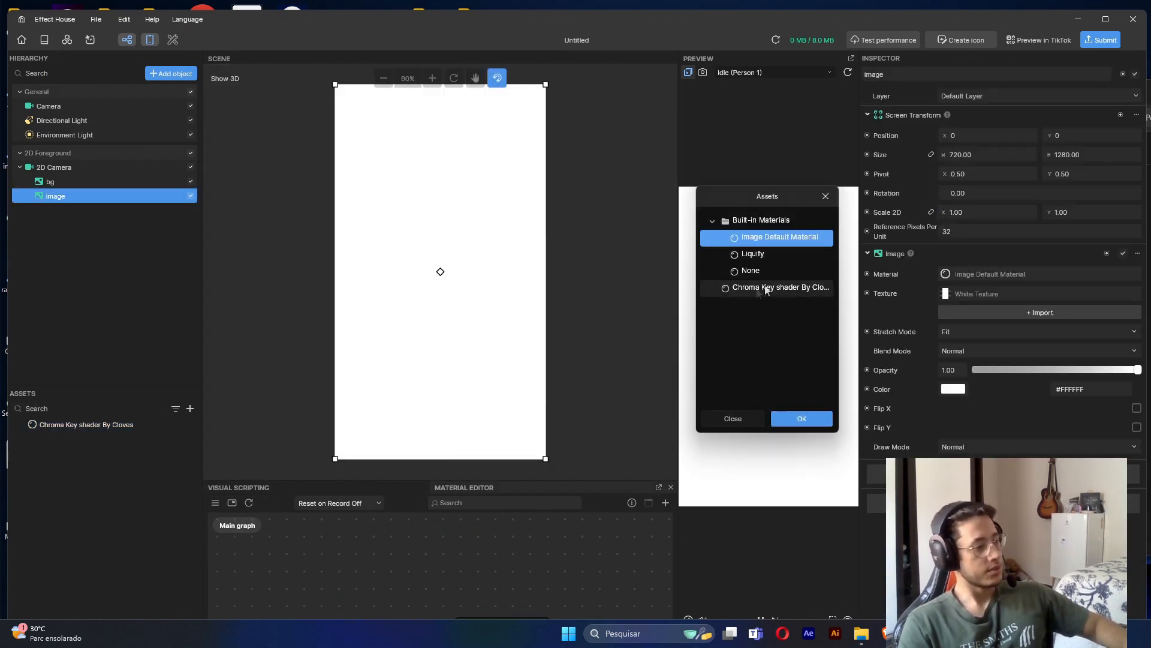
pyautogui.click(801, 418)
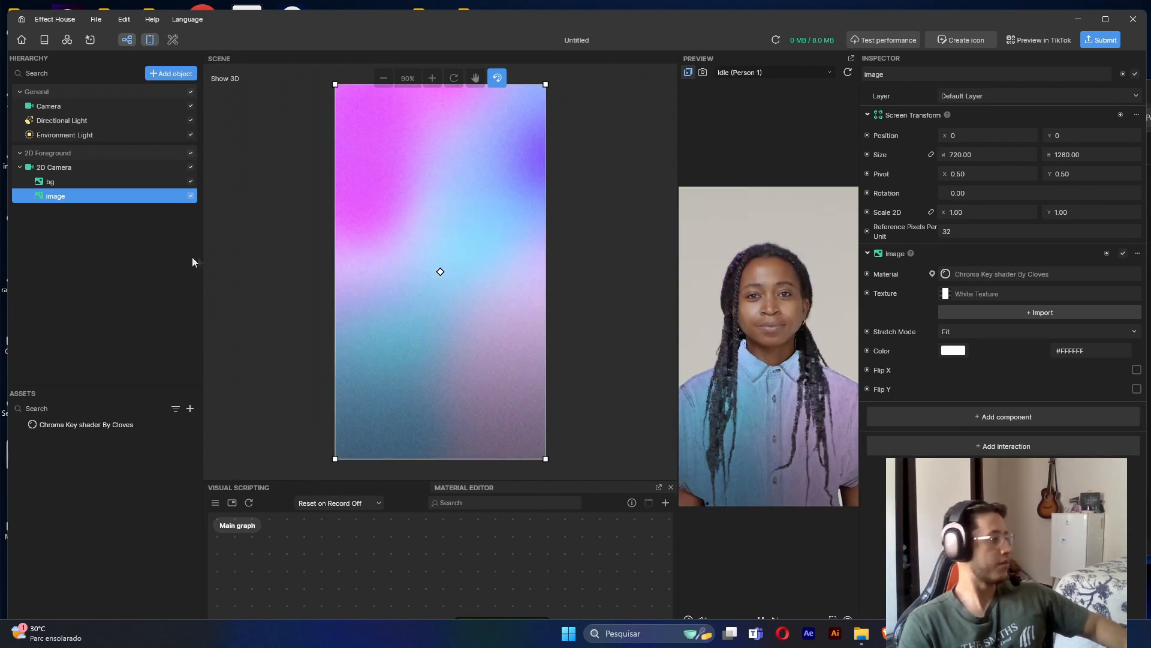
pyautogui.moveTo(636, 305)
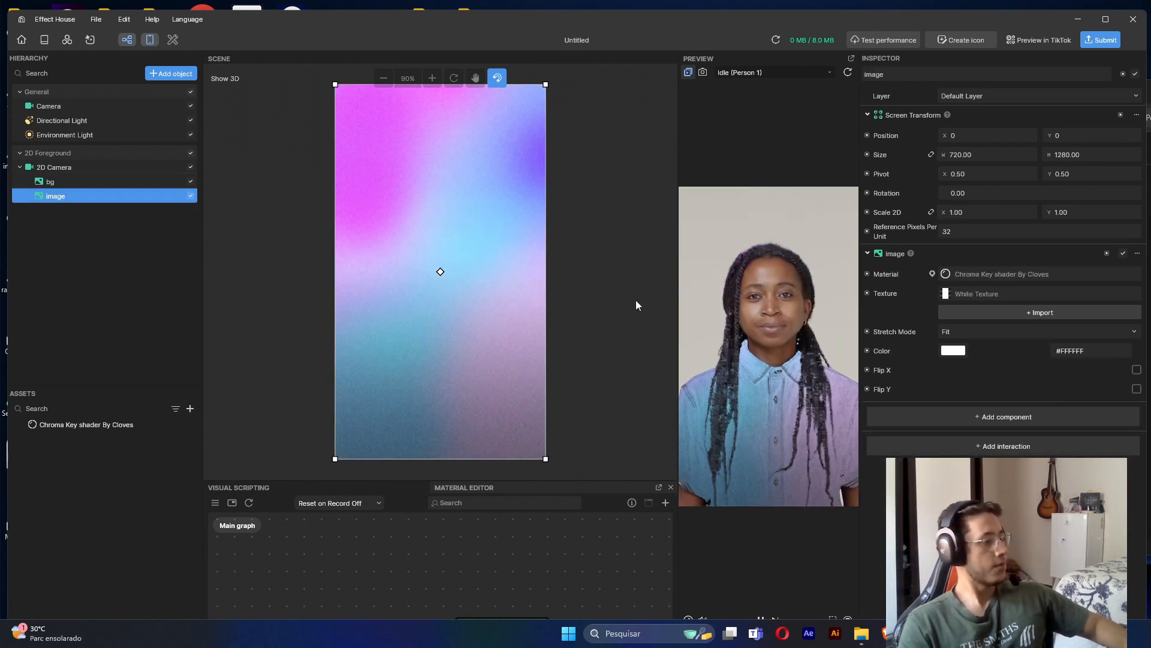
# - Set the Chroma Key material's Texture 2D to Camera Texture and Color Key to #1246B7
pyautogui.click(85, 424)
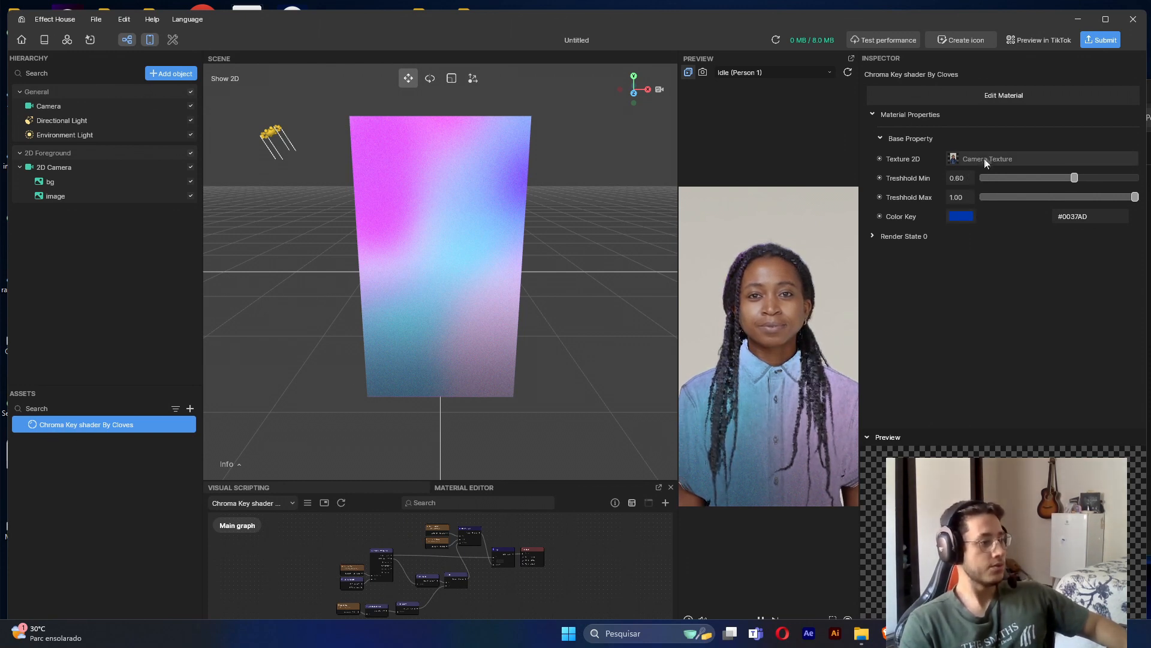
pyautogui.click(987, 159)
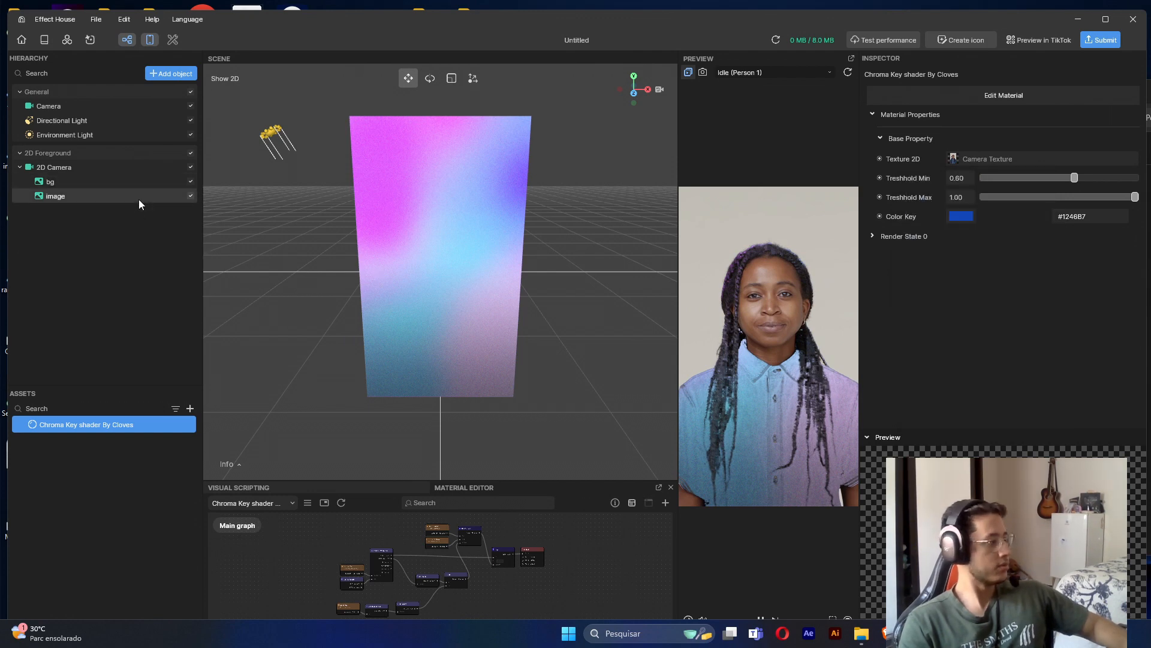
pyautogui.click(55, 196)
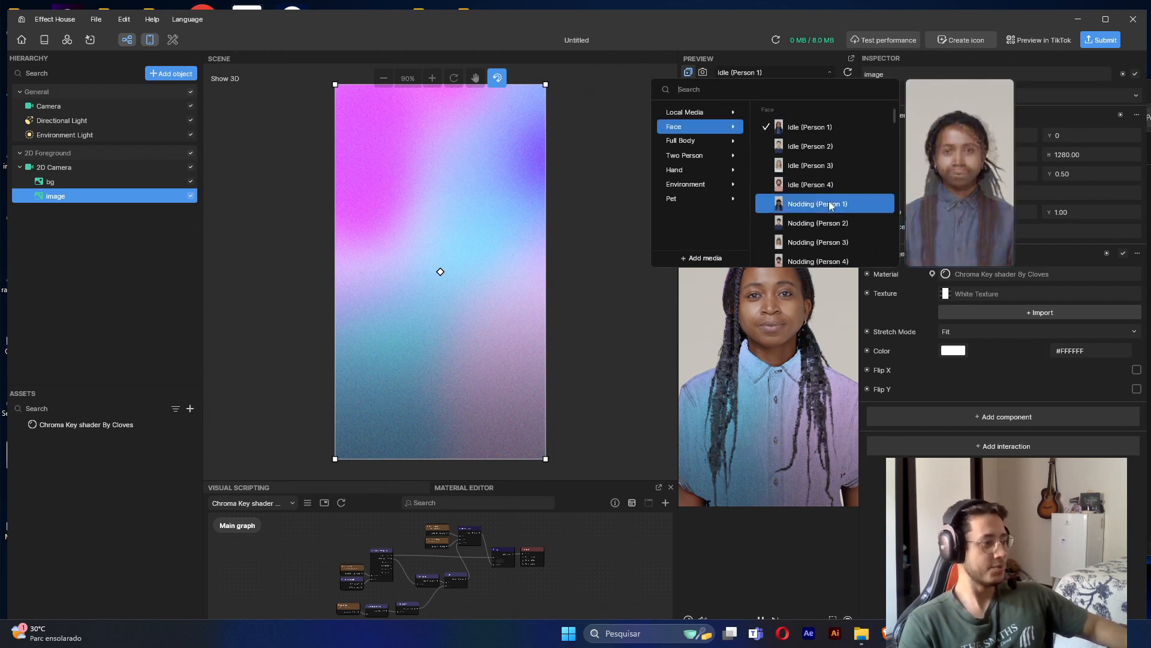
# - Choose Full Body > Walking (Person 3) as the preview video
pyautogui.scroll(-3)
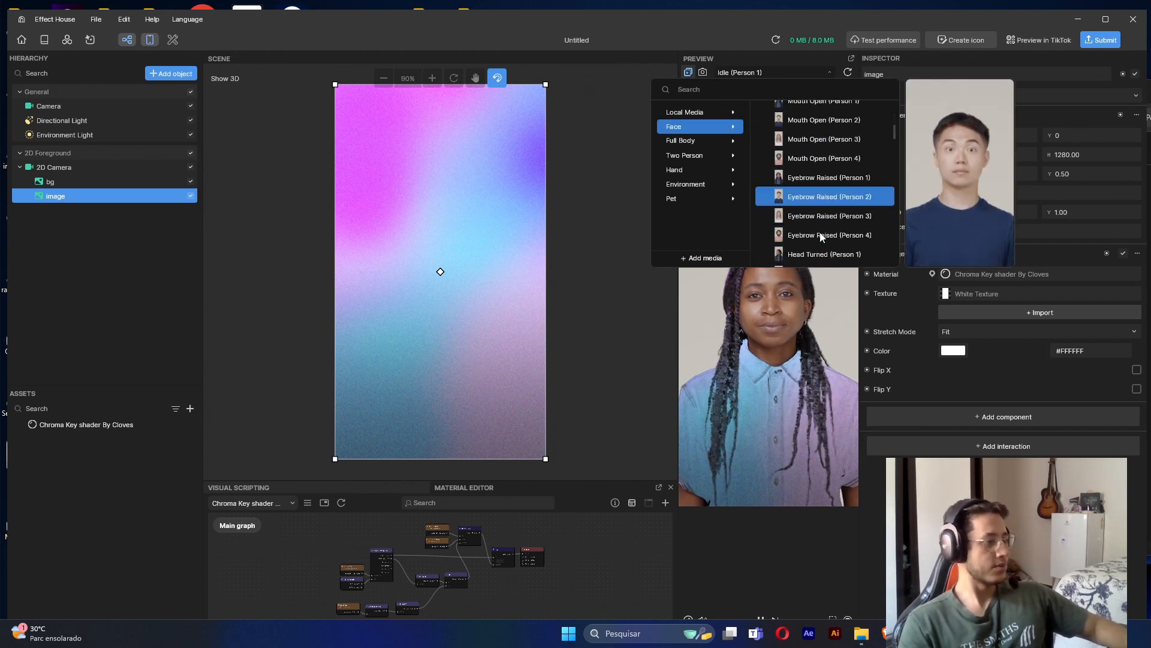
pyautogui.click(680, 140)
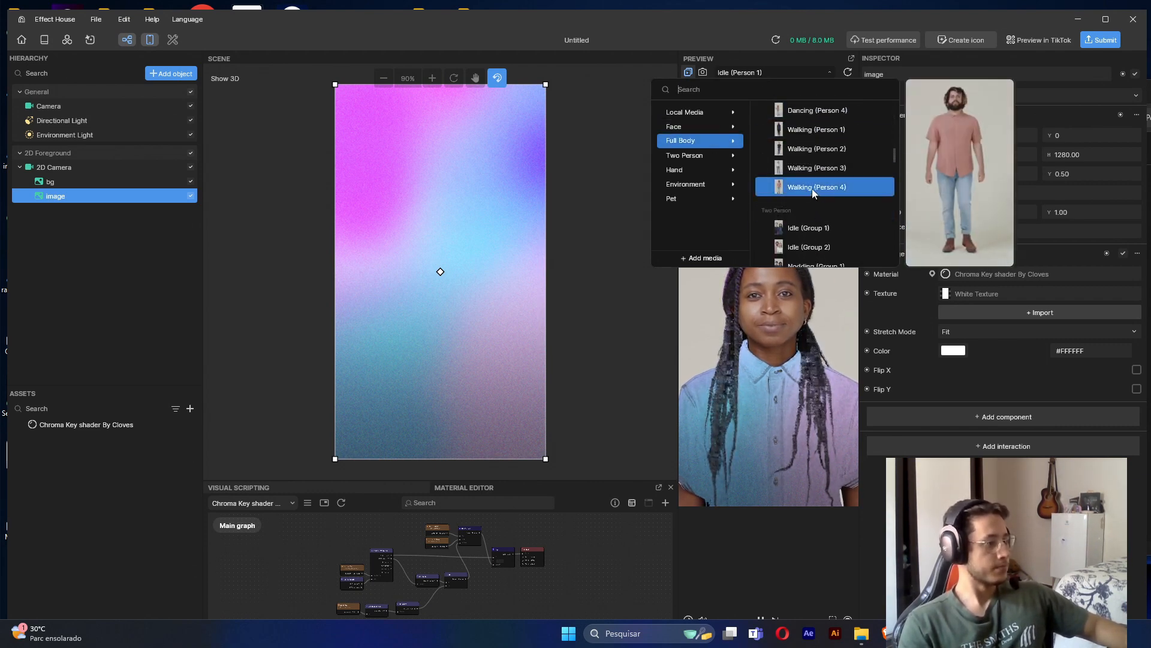
pyautogui.click(815, 168)
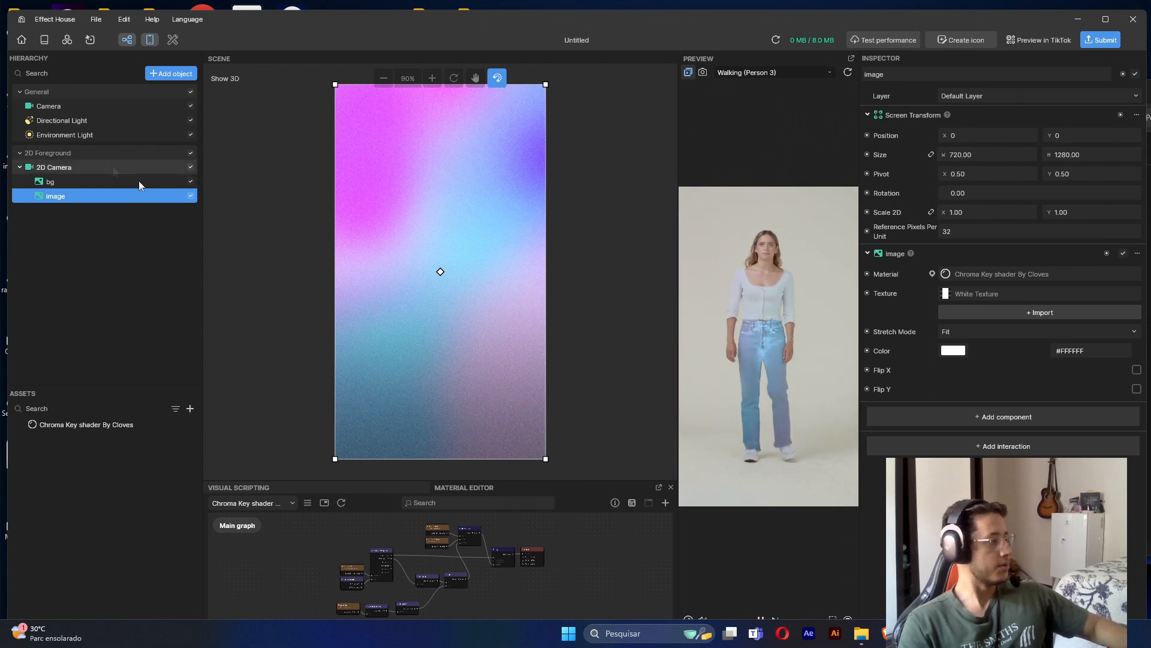
# - Set the Chroma Key thresholds to Min 0.70, Max 0.80 and the key colour to #2B5BC5
pyautogui.click(85, 424)
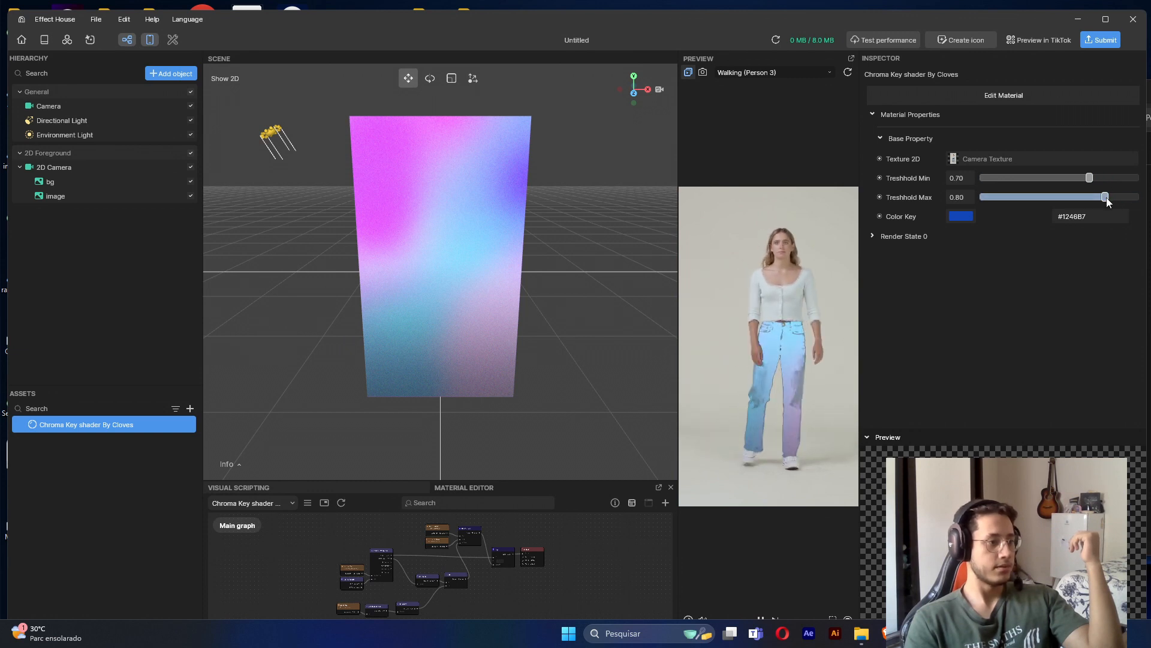
pyautogui.click(961, 216)
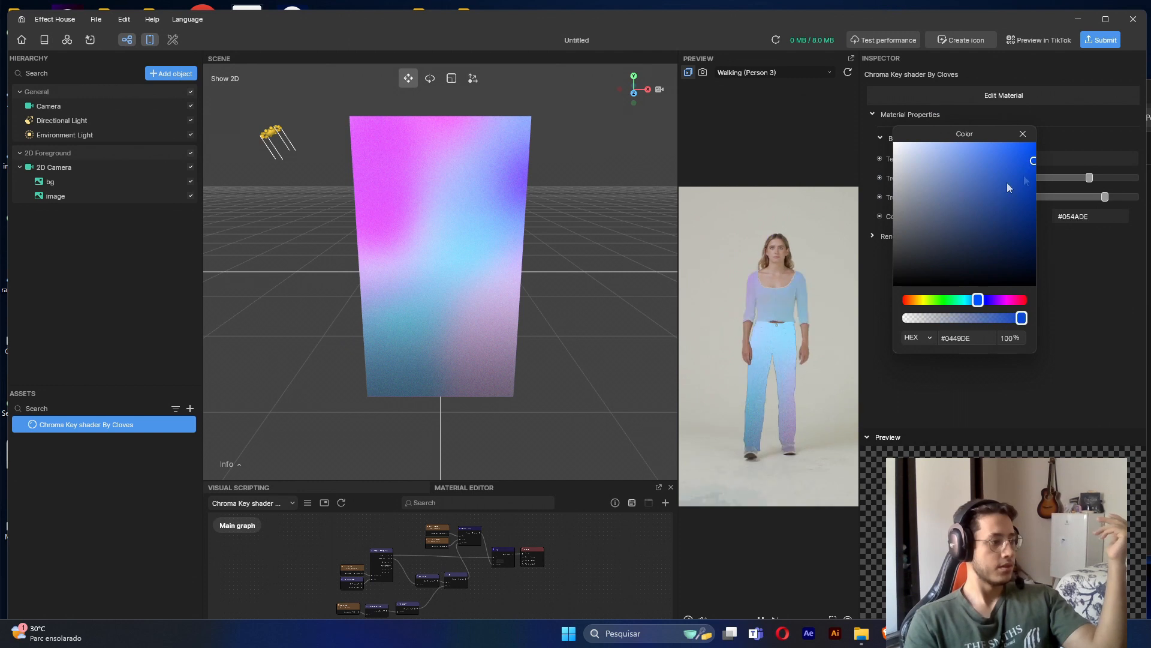
pyautogui.click(1015, 169)
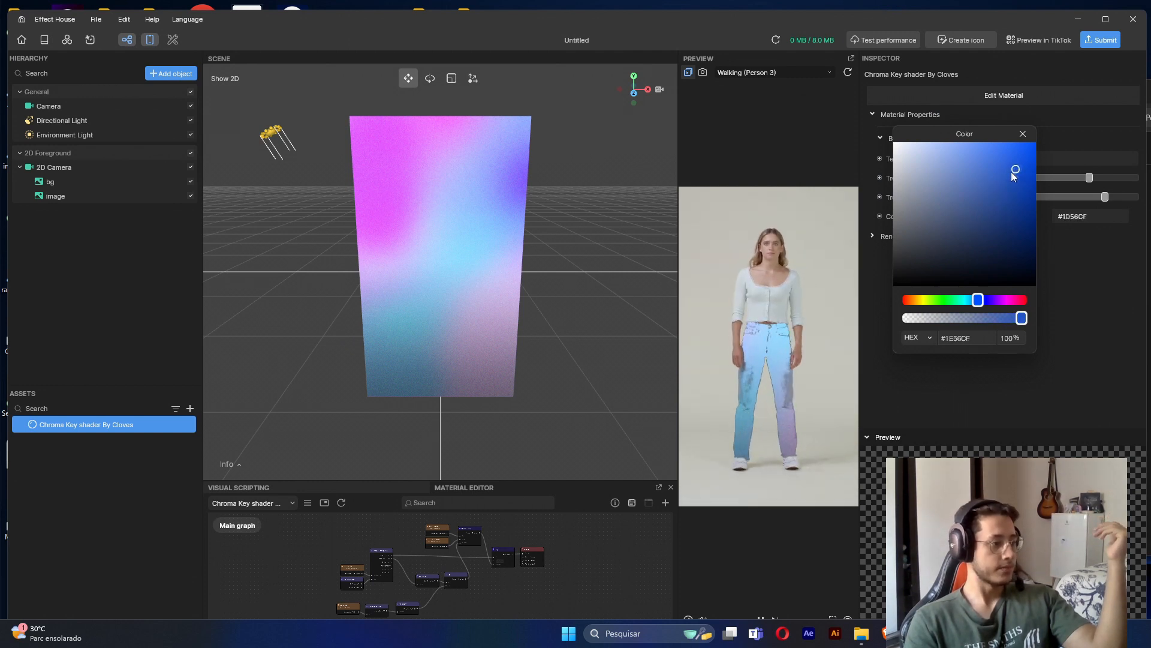
pyautogui.click(1021, 134)
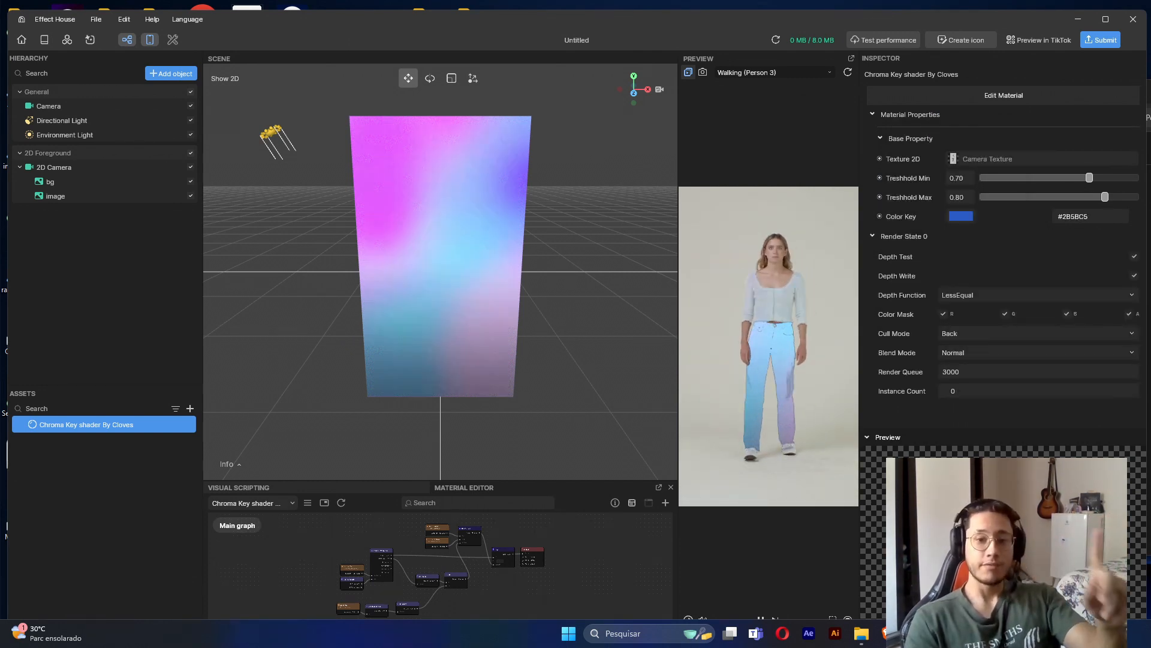
# - Change Render State 0's Blend Mode from Normal to AlphaTest
pyautogui.click(873, 236)
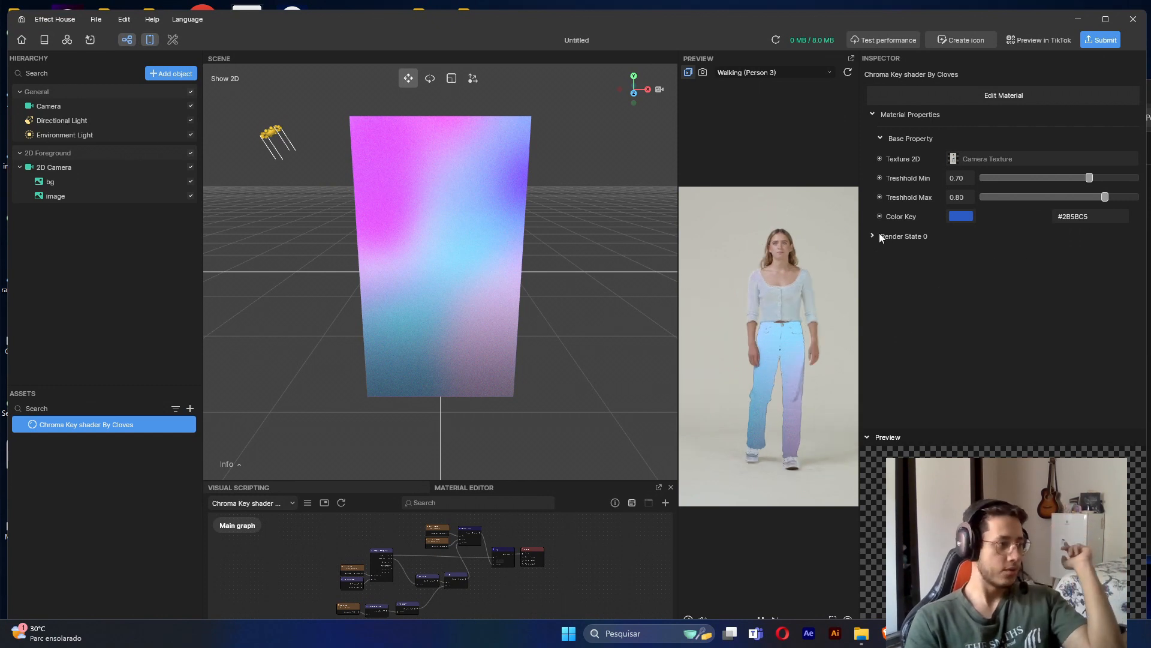
pyautogui.click(875, 236)
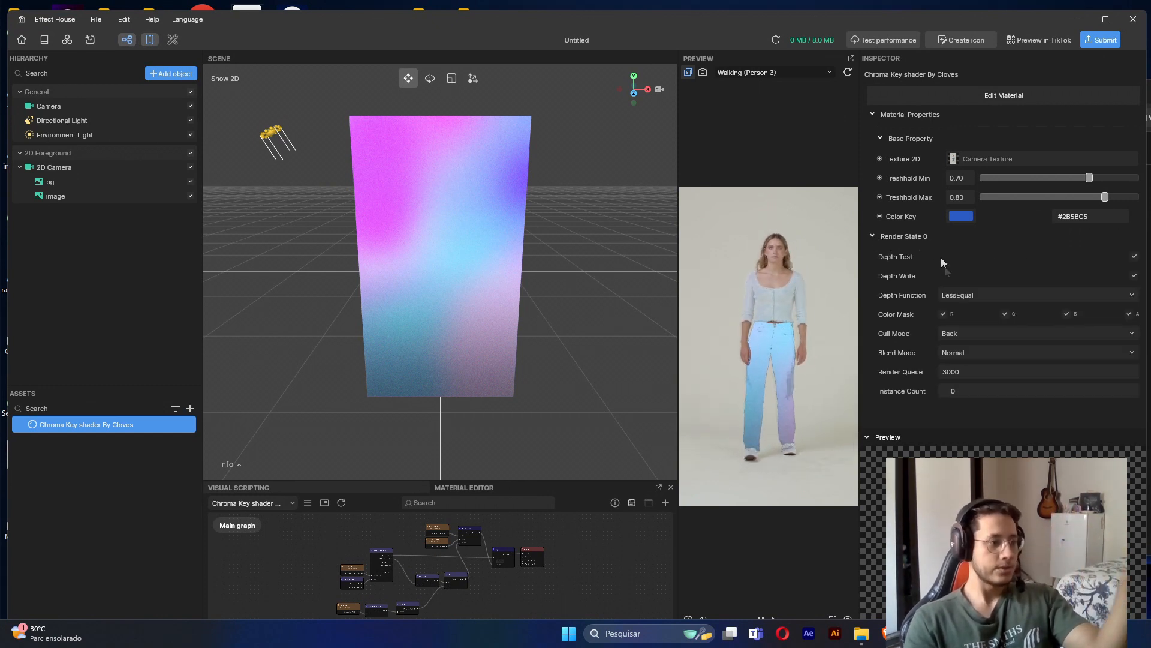
pyautogui.click(1036, 353)
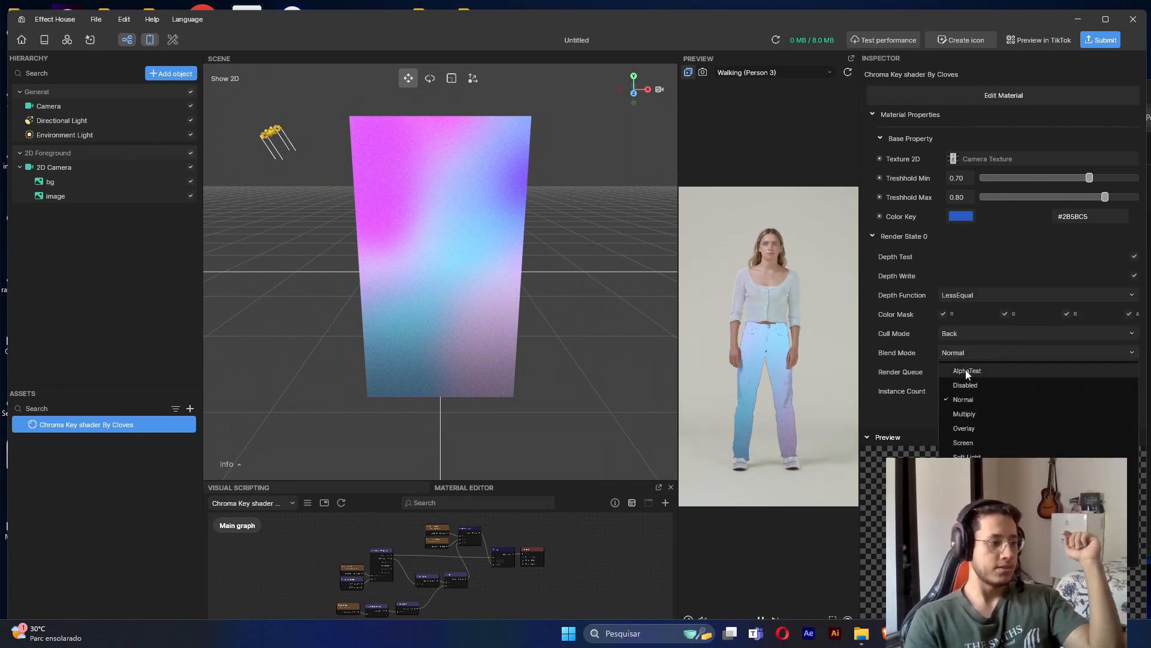
pyautogui.click(967, 370)
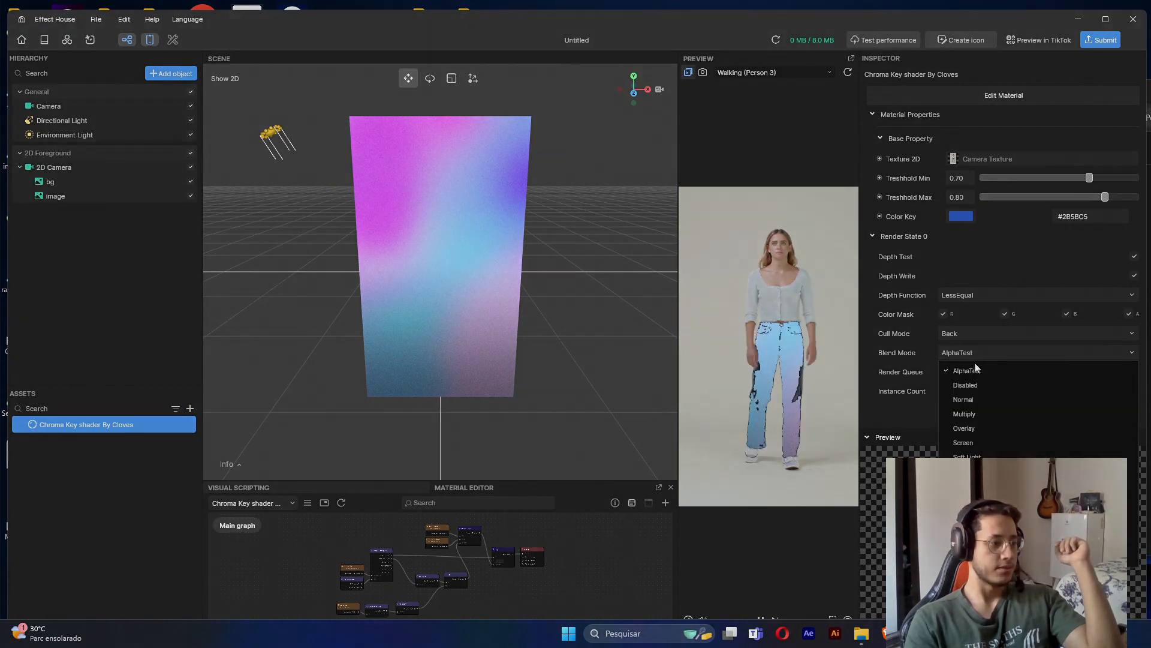